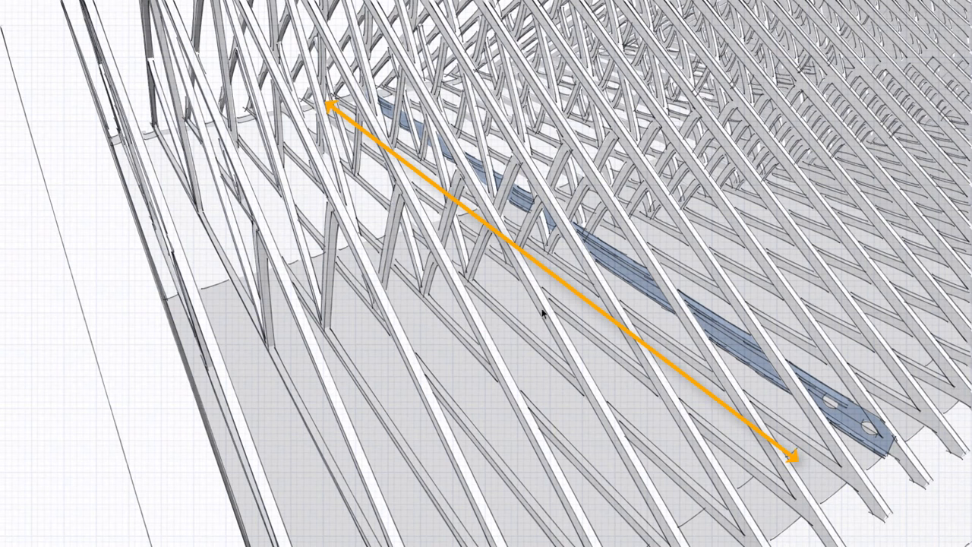
mouse_move(568, 270)
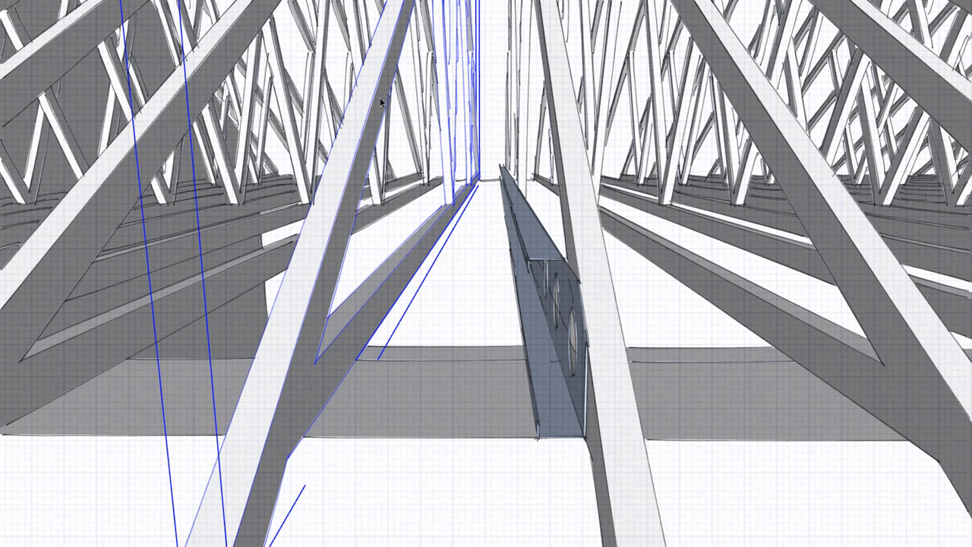
mouse_move(442, 273)
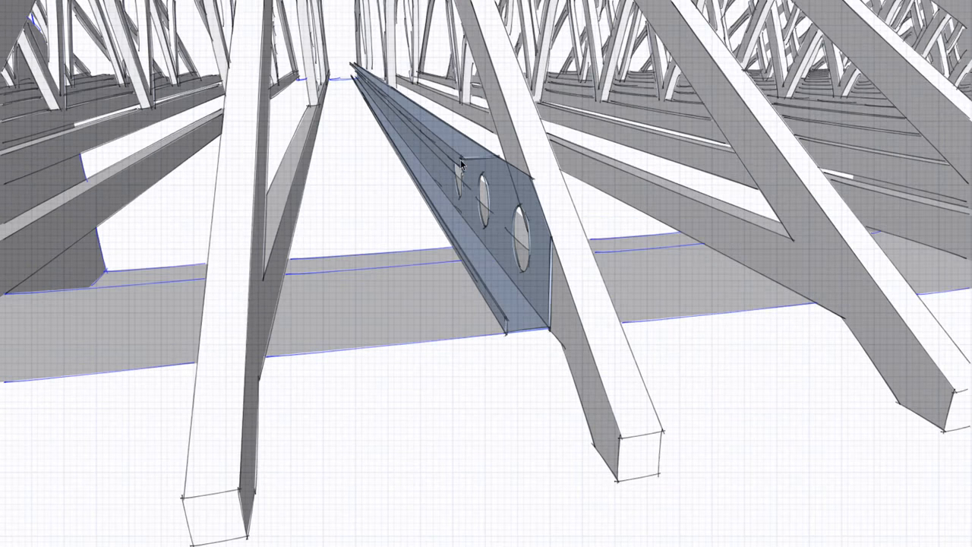
mouse_move(541, 220)
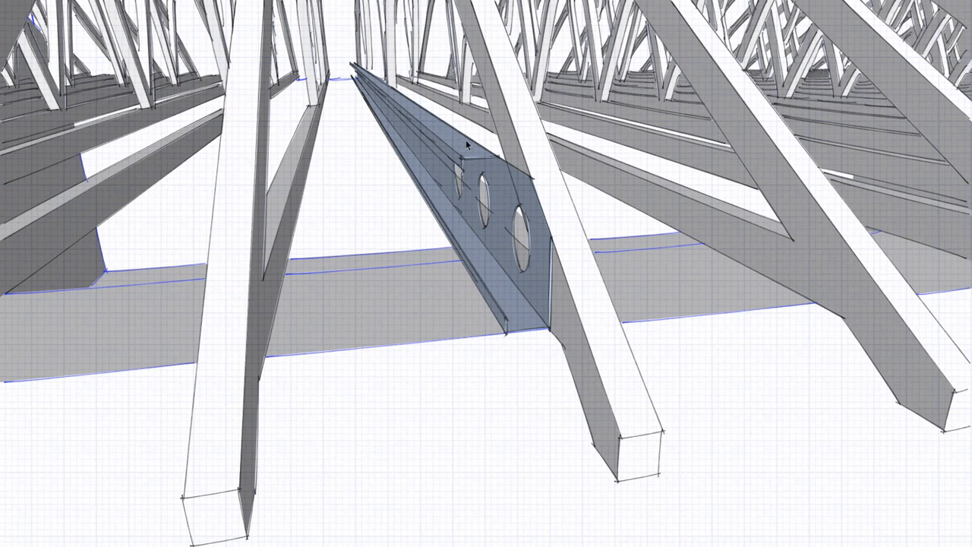
Move the steel C-section beam from its bottom corner so its end sits against the truss member.
left_click_drag(467, 144, 585, 250)
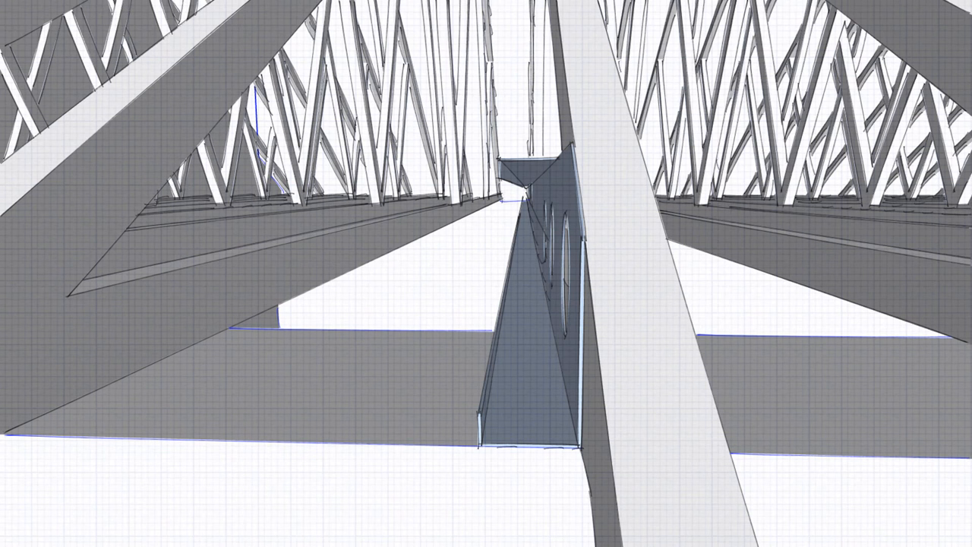
scroll("down", 3)
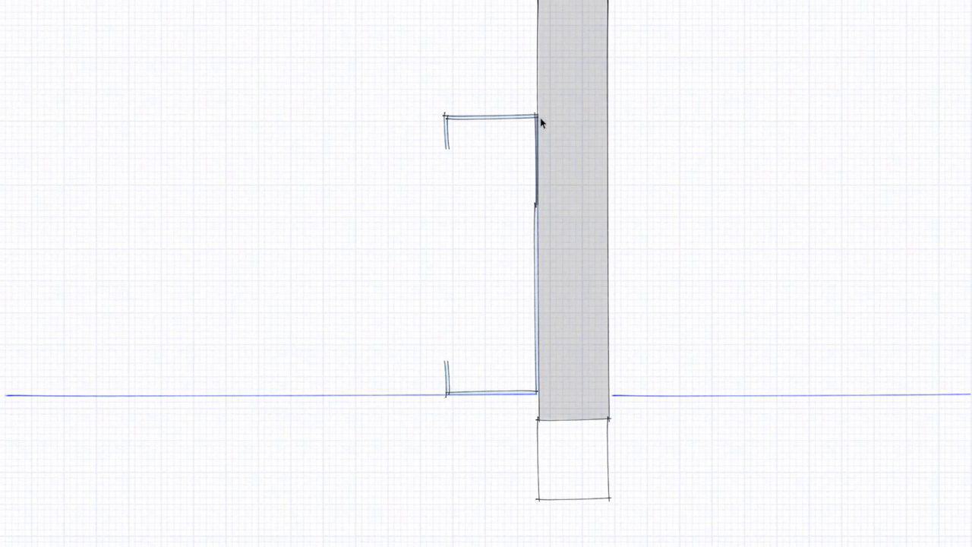
mouse_move(415, 346)
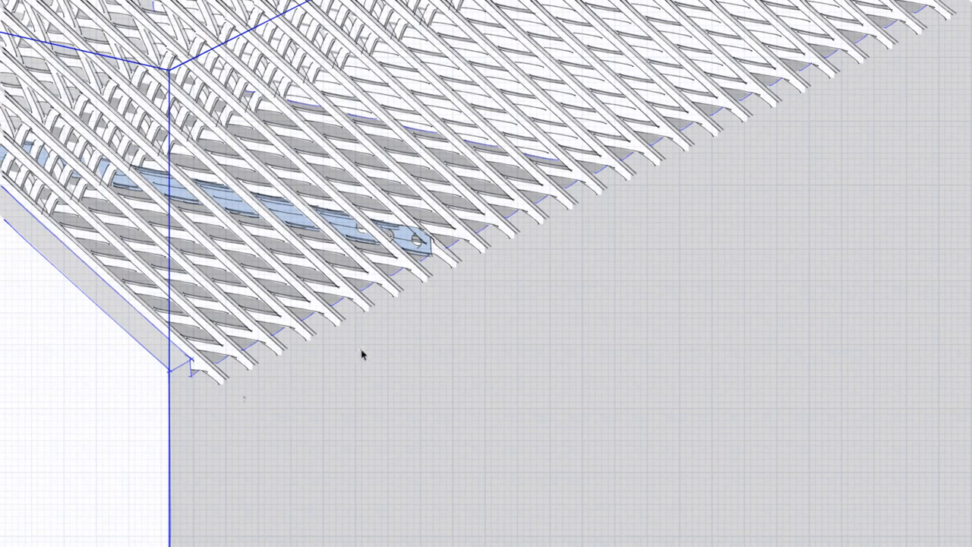
mouse_move(273, 216)
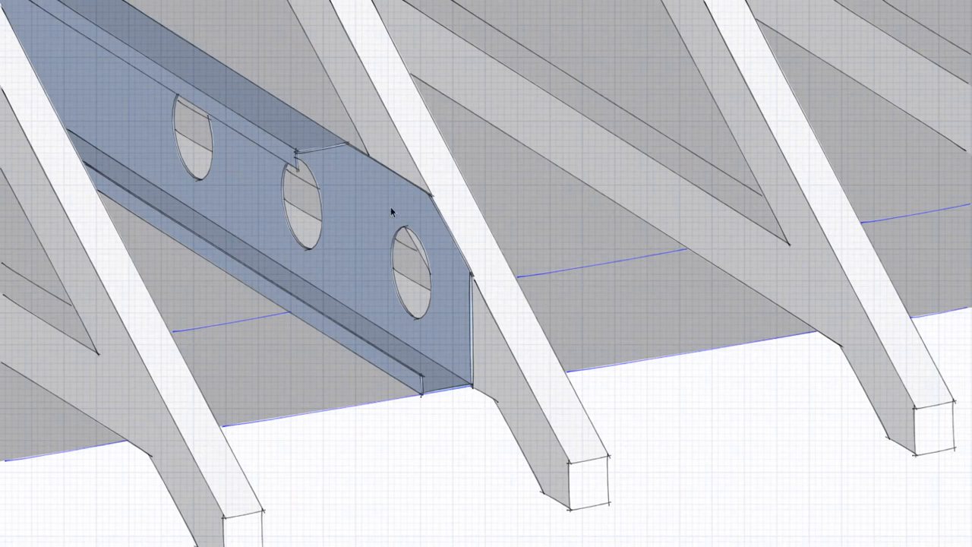
left_click(392, 213)
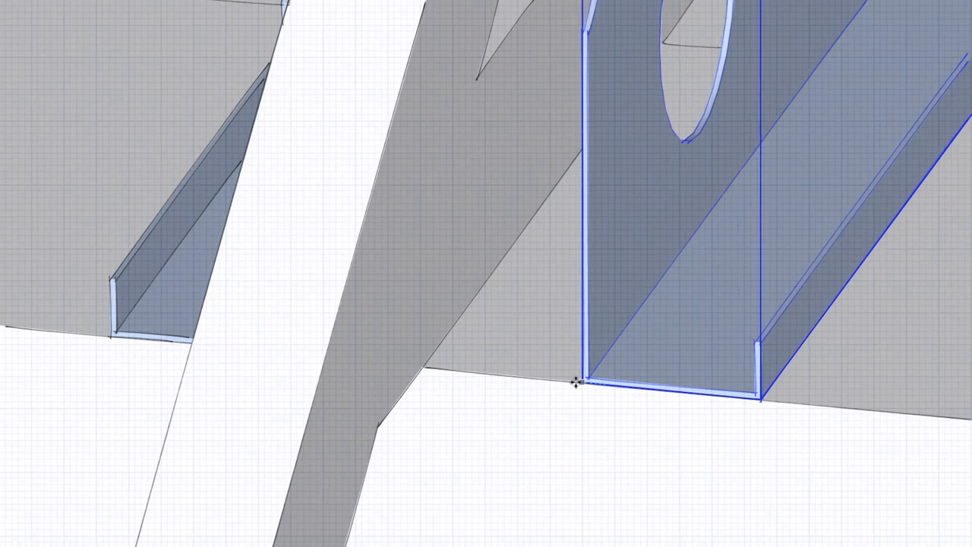
left_click_drag(578, 379, 410, 259)
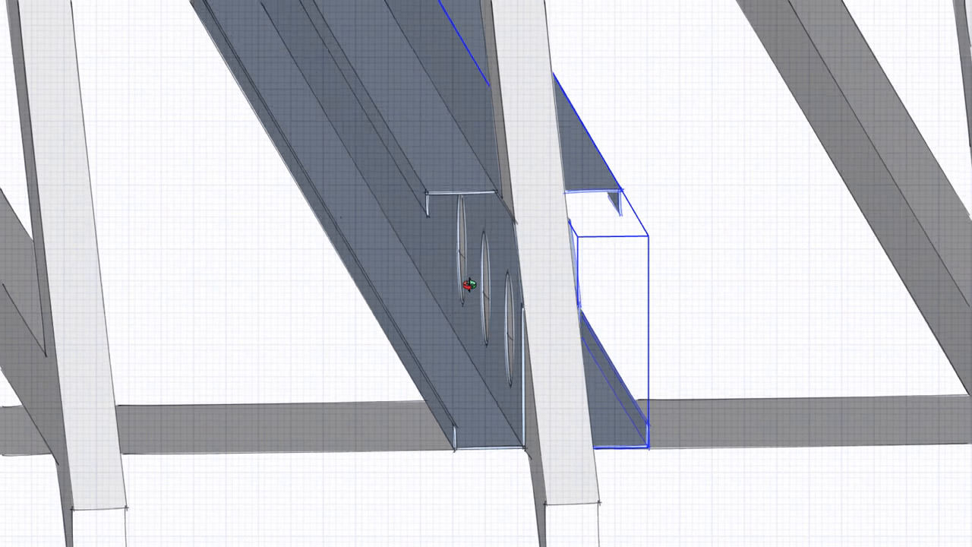
left_click_drag(468, 286, 520, 268)
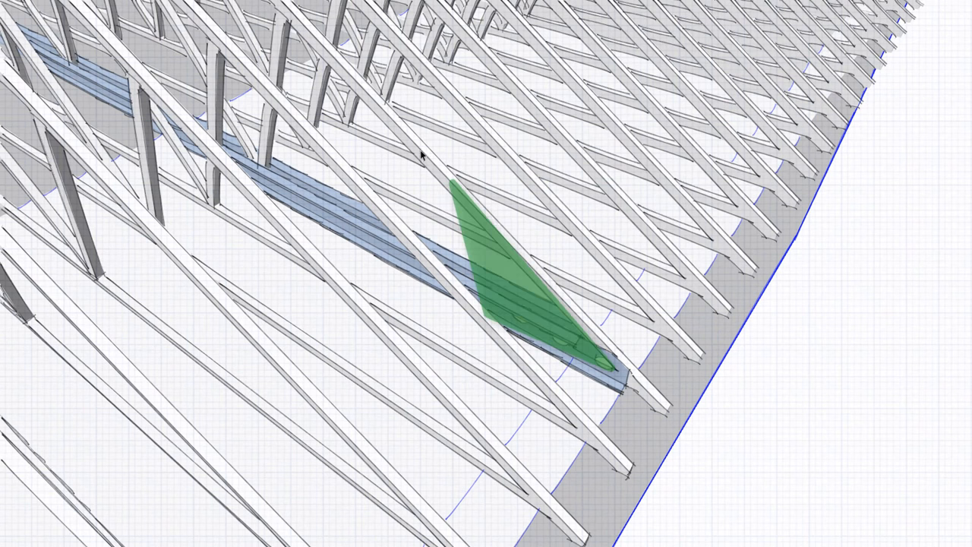
mouse_move(514, 262)
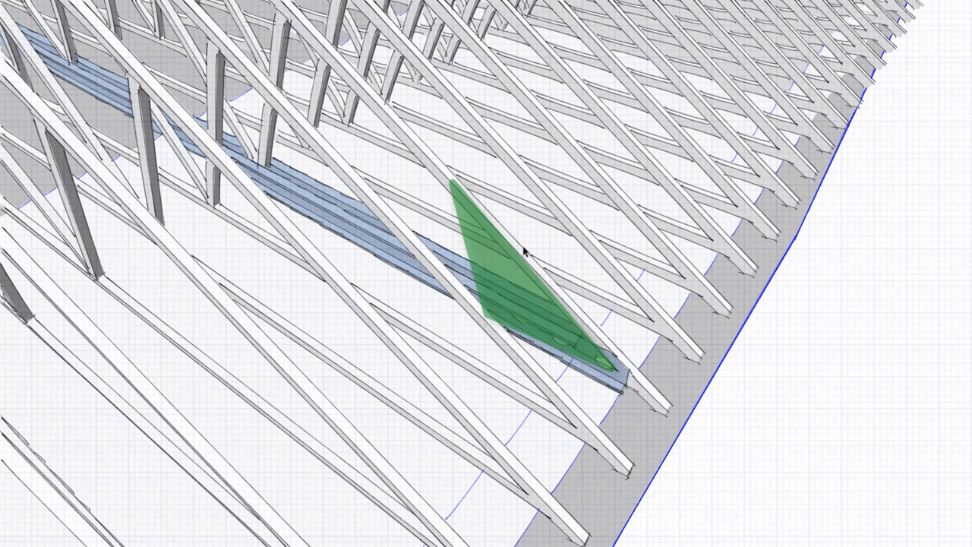
mouse_move(443, 176)
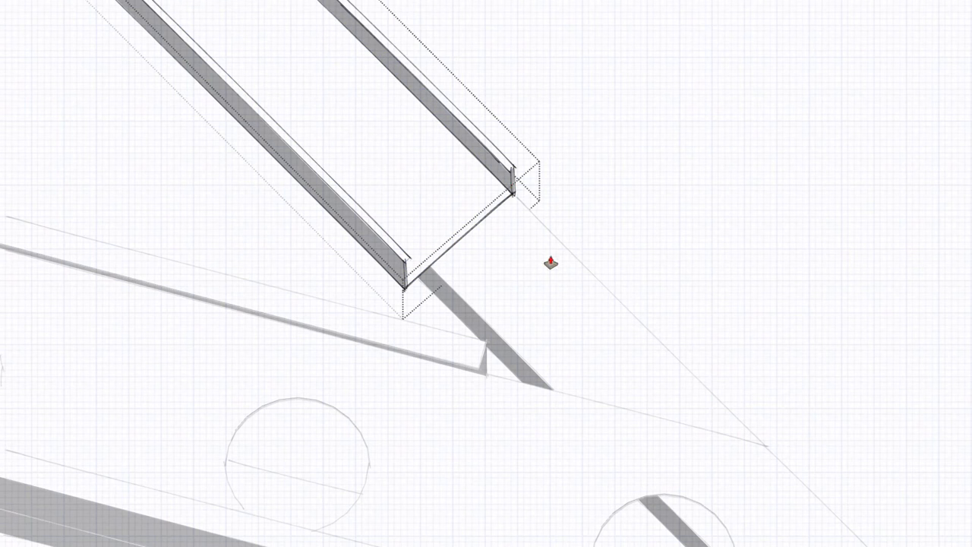
left_click_drag(549, 261, 555, 237)
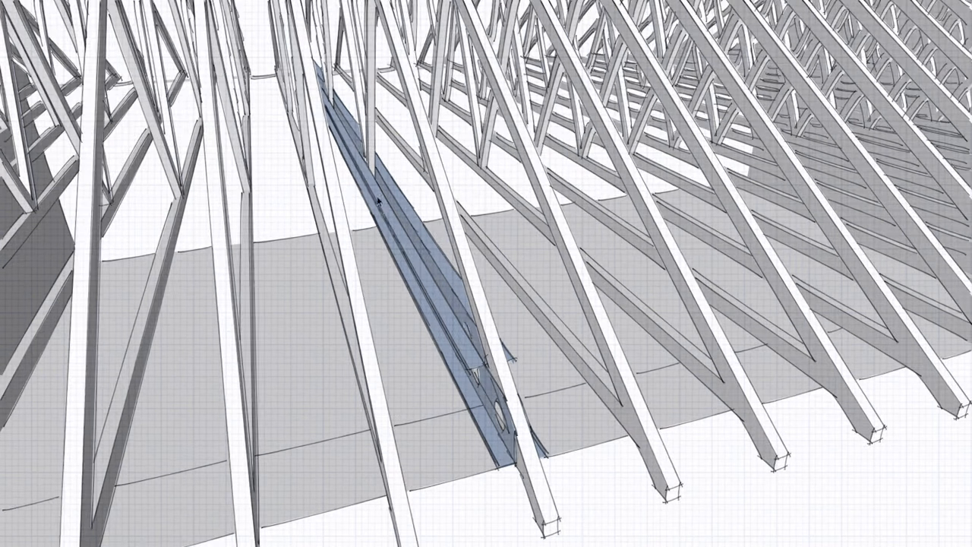
left_click(394, 205)
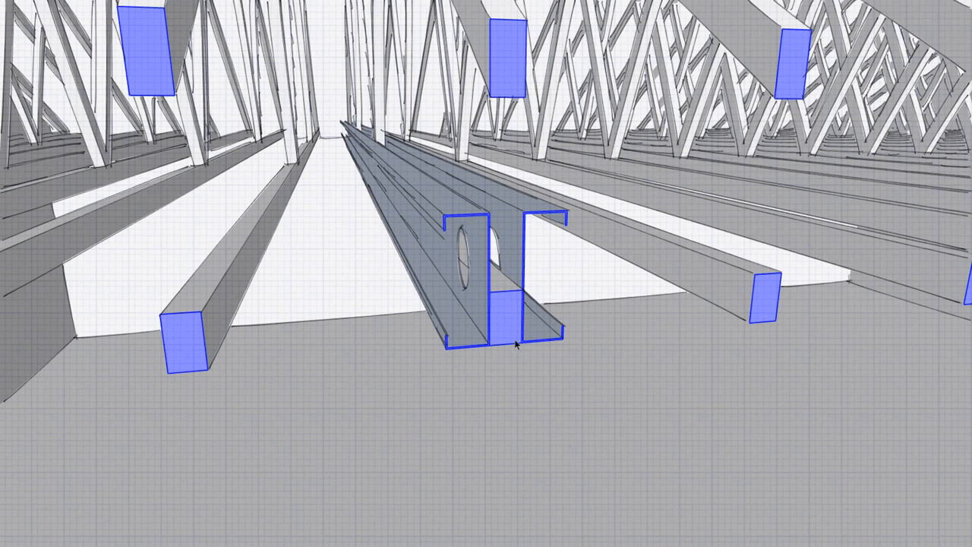
mouse_move(509, 333)
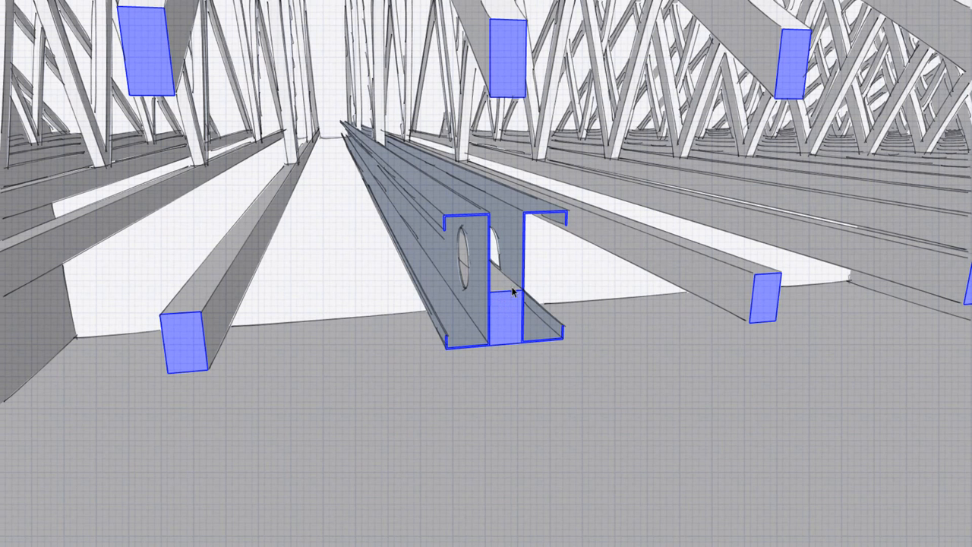
mouse_move(495, 327)
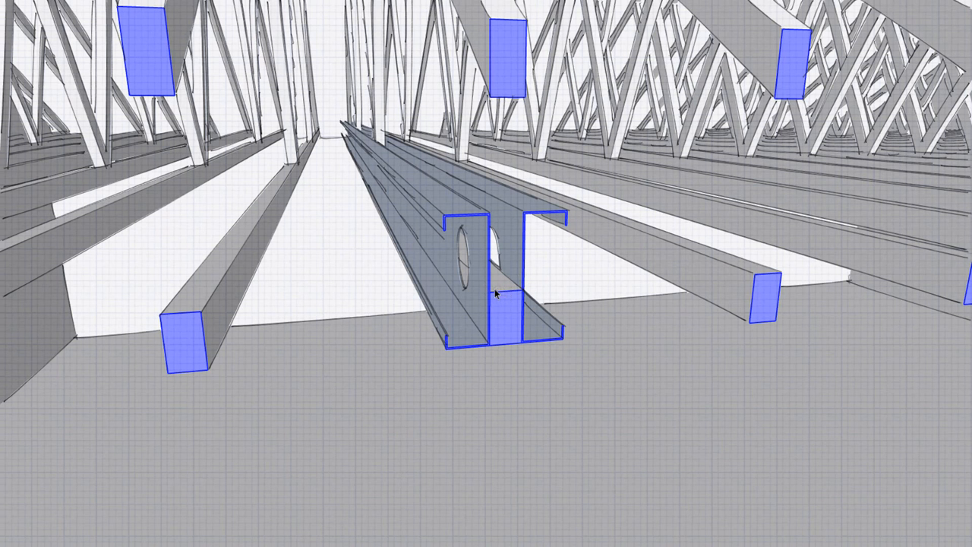
mouse_move(513, 307)
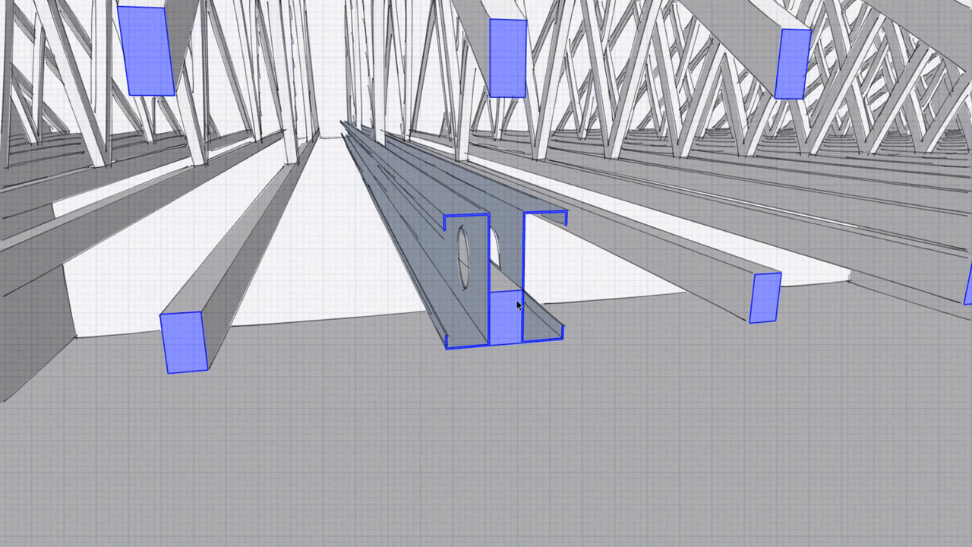
mouse_move(482, 284)
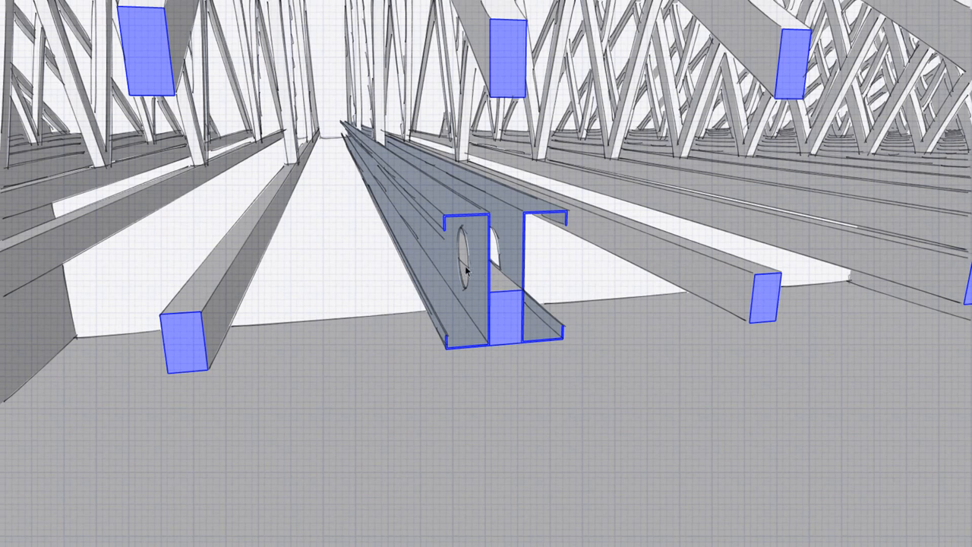
mouse_move(449, 355)
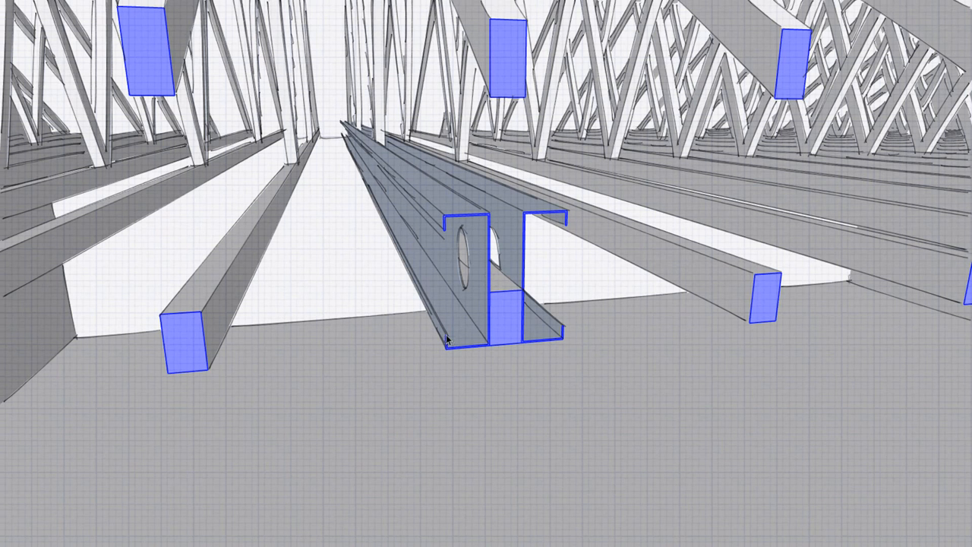
mouse_move(492, 355)
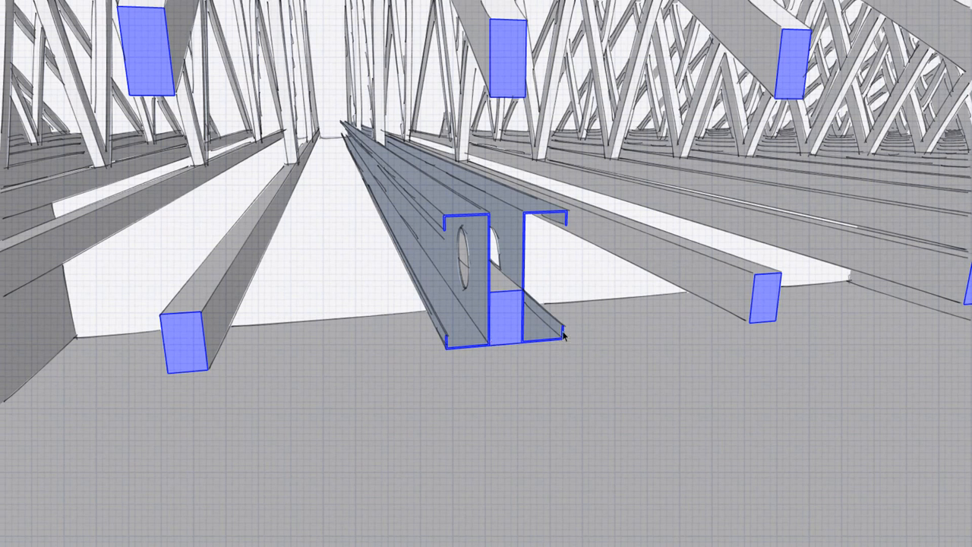
mouse_move(517, 222)
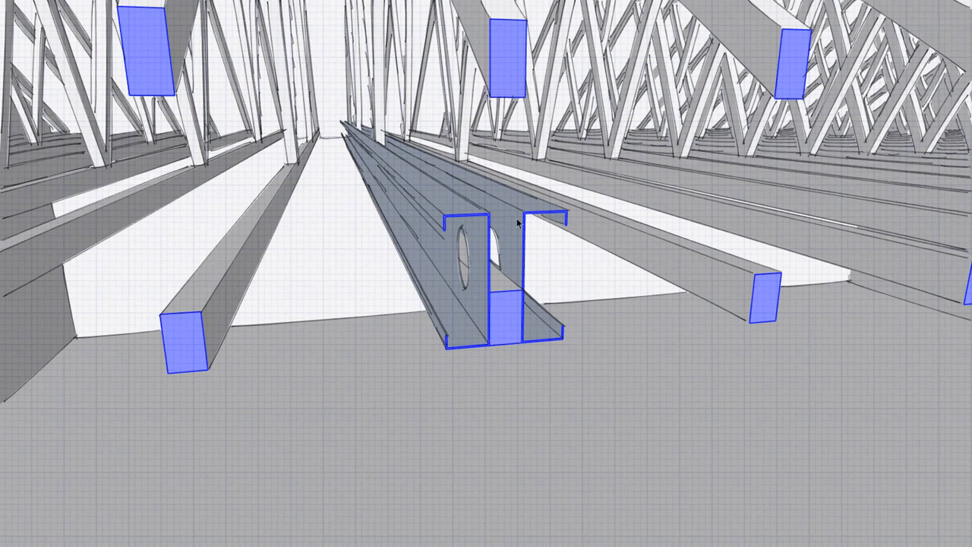
mouse_move(626, 281)
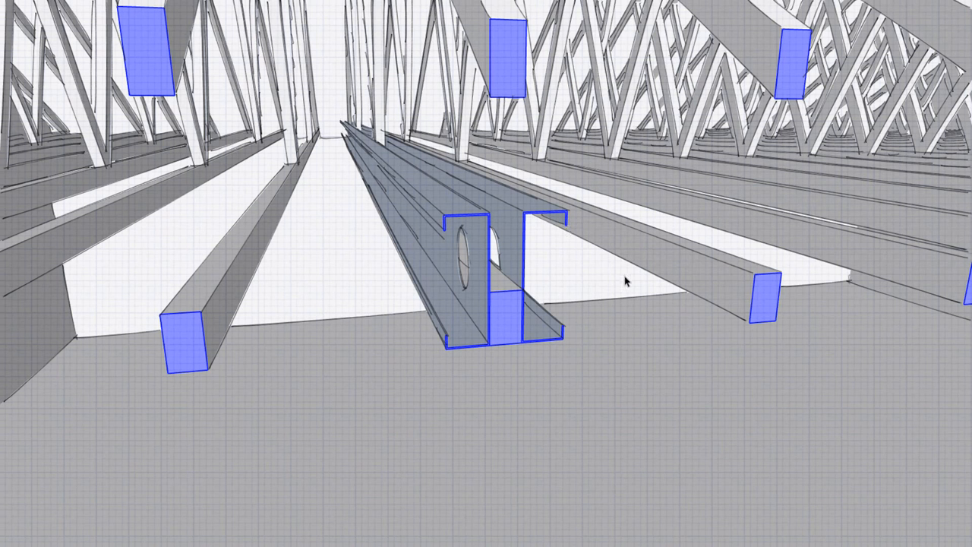
mouse_move(436, 167)
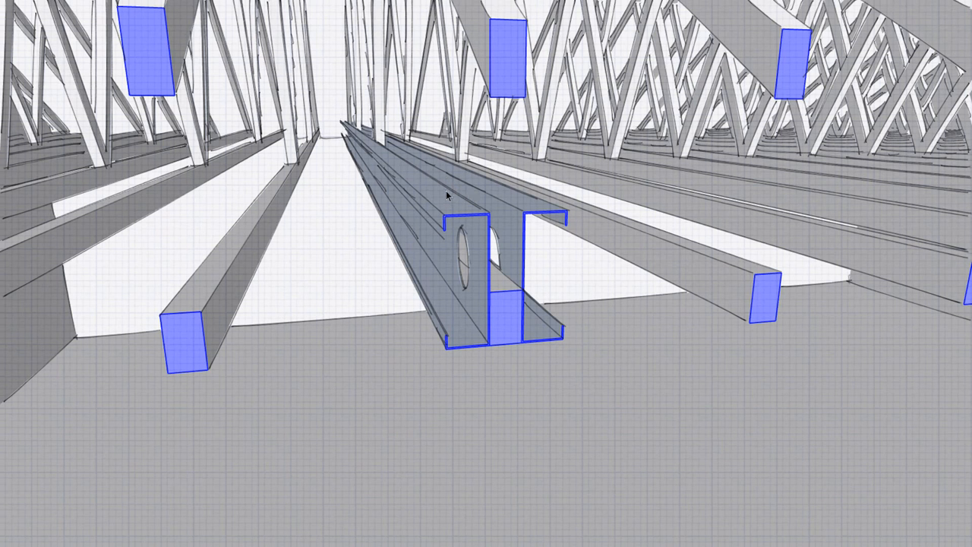
mouse_move(450, 226)
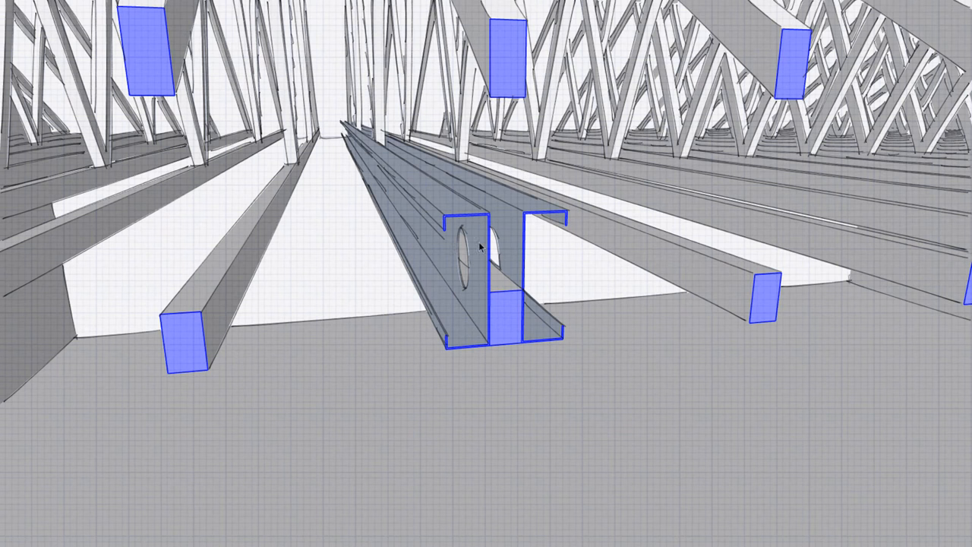
mouse_move(503, 257)
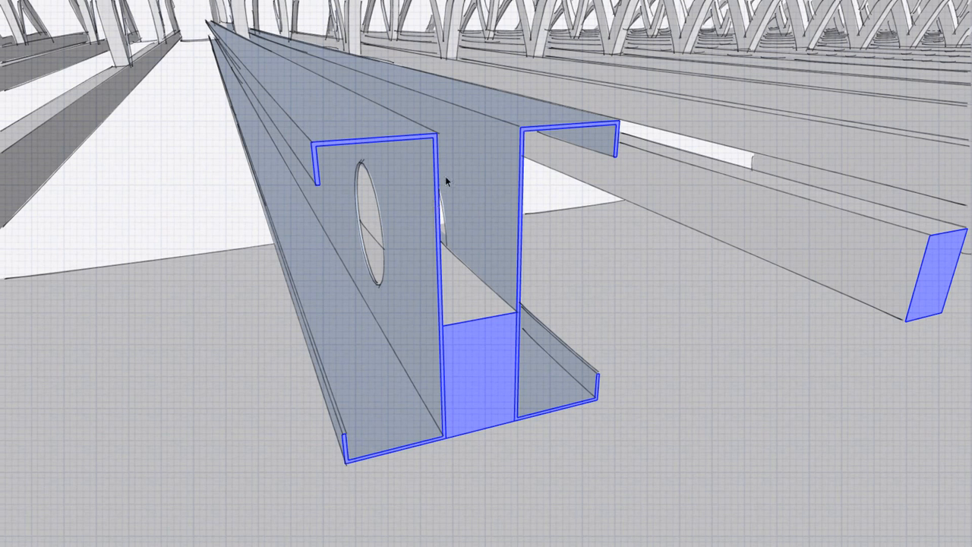
mouse_move(465, 216)
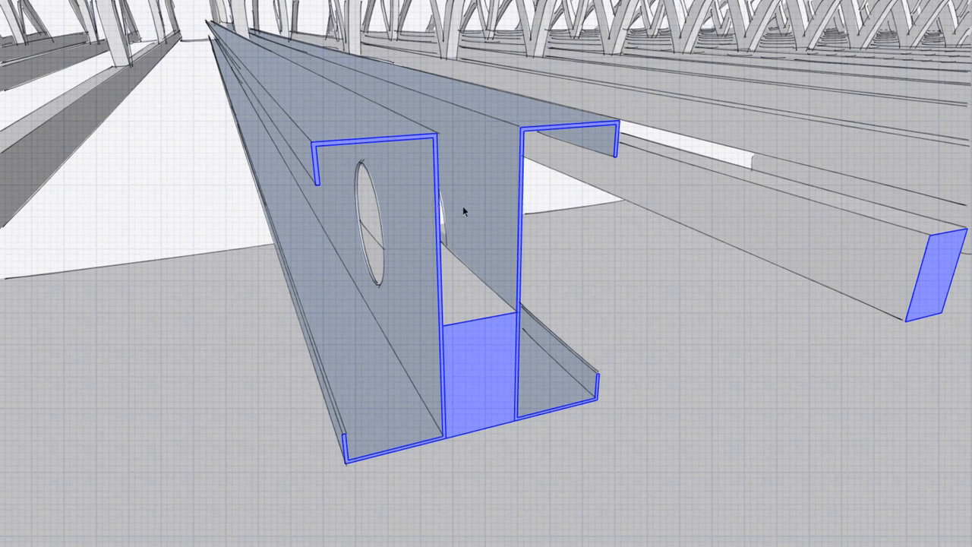
mouse_move(325, 137)
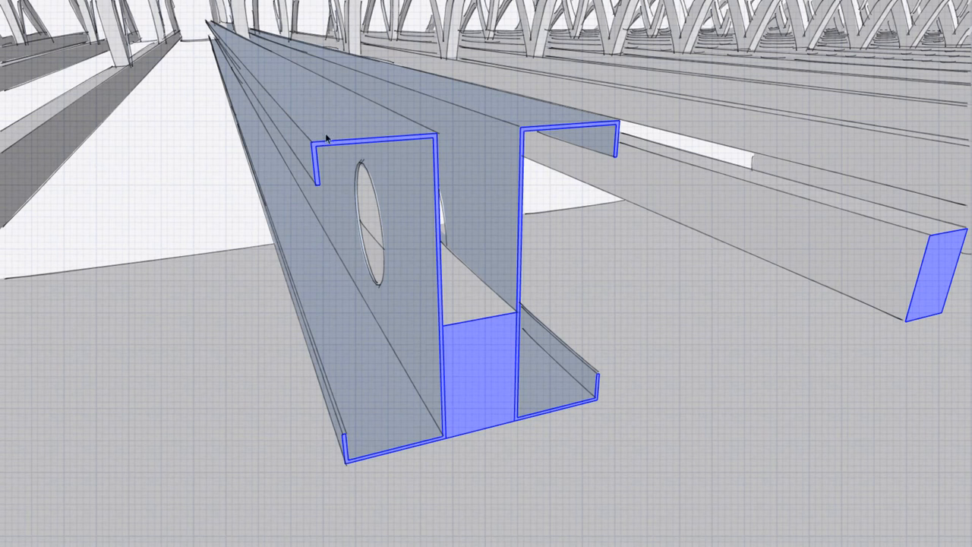
mouse_move(410, 200)
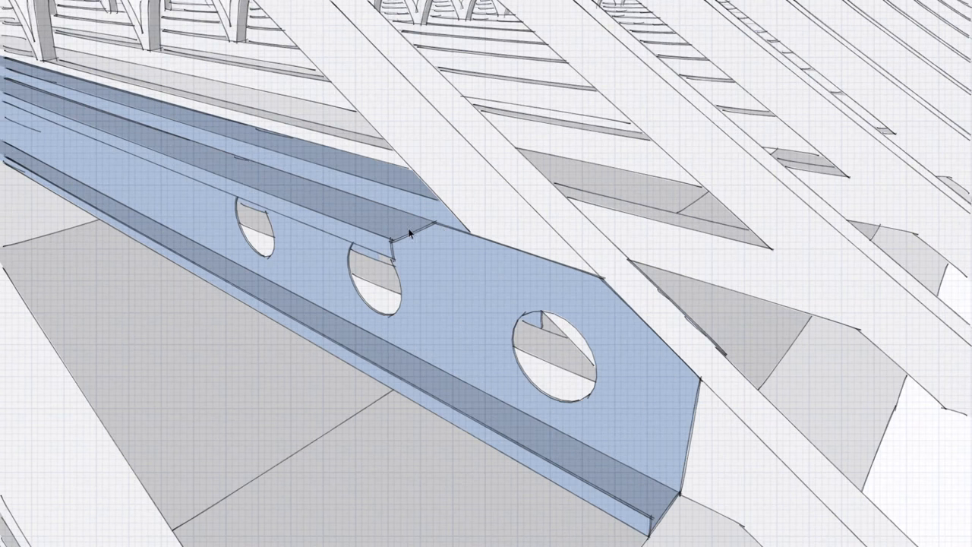
mouse_move(431, 240)
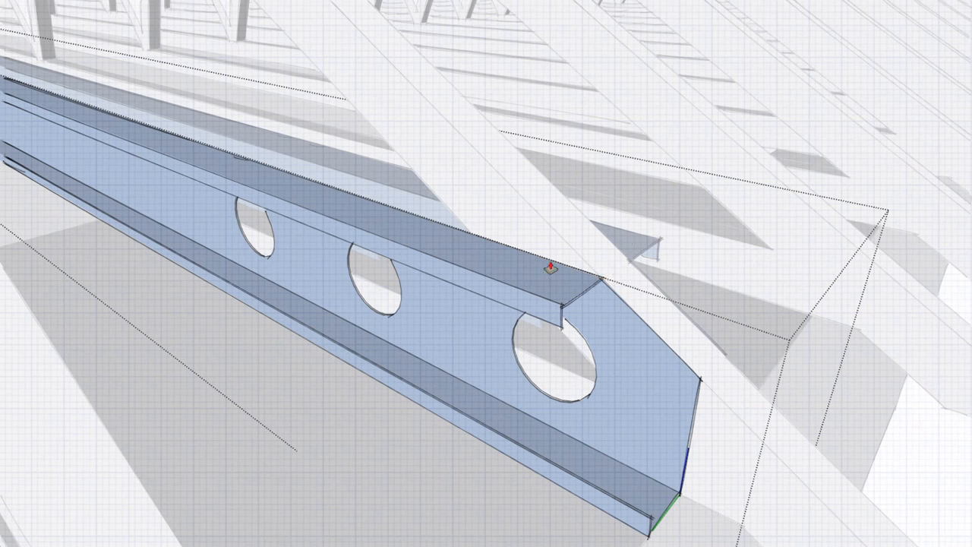
mouse_move(507, 240)
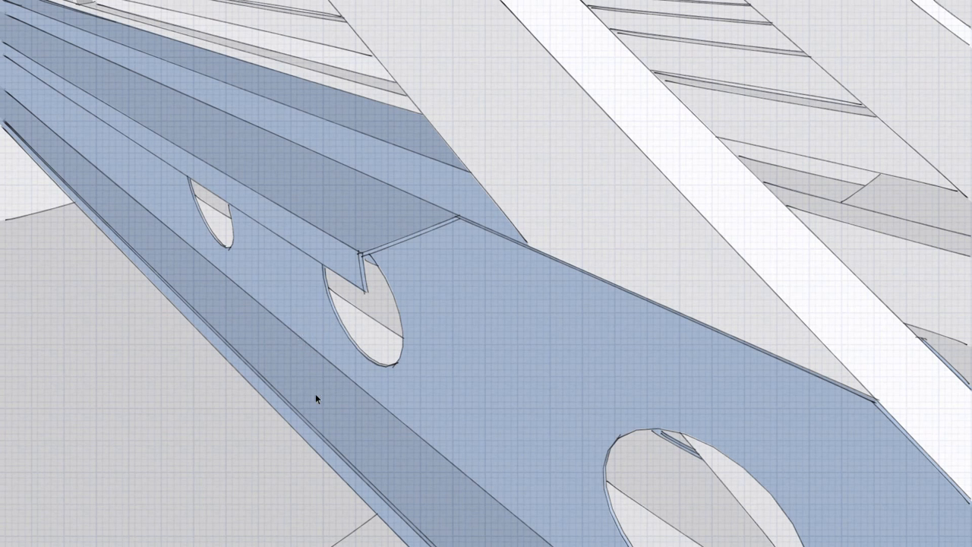
mouse_move(367, 276)
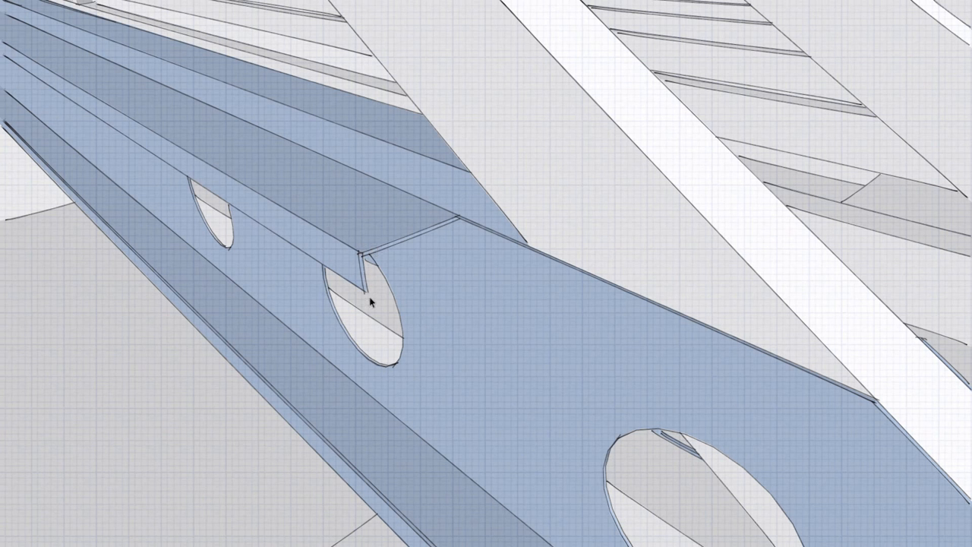
mouse_move(434, 239)
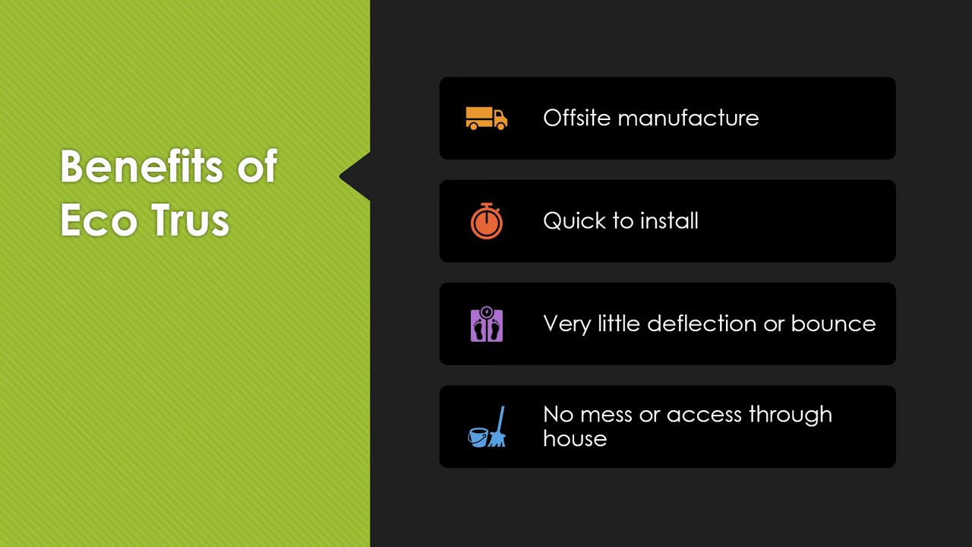
Advance to the 'Possible downsides to Eco Trus' slide listing the economy concern.
key("Right")
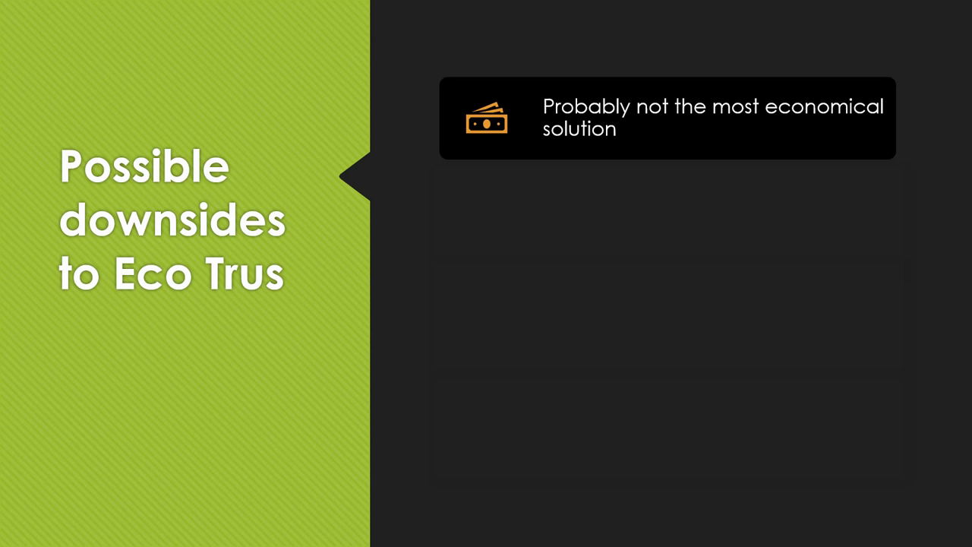